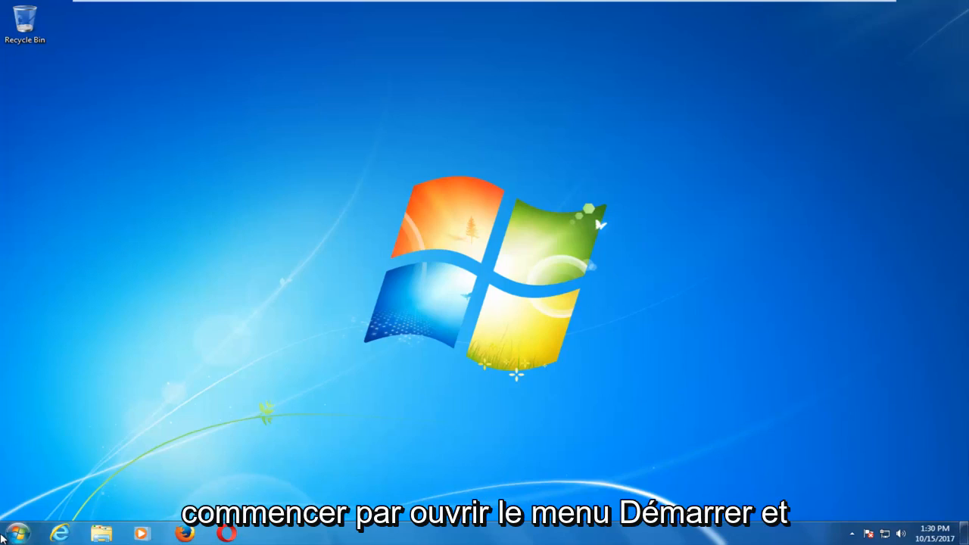
Search the Start menu for 'group policy' and launch Edit group policy
left_click(16, 536)
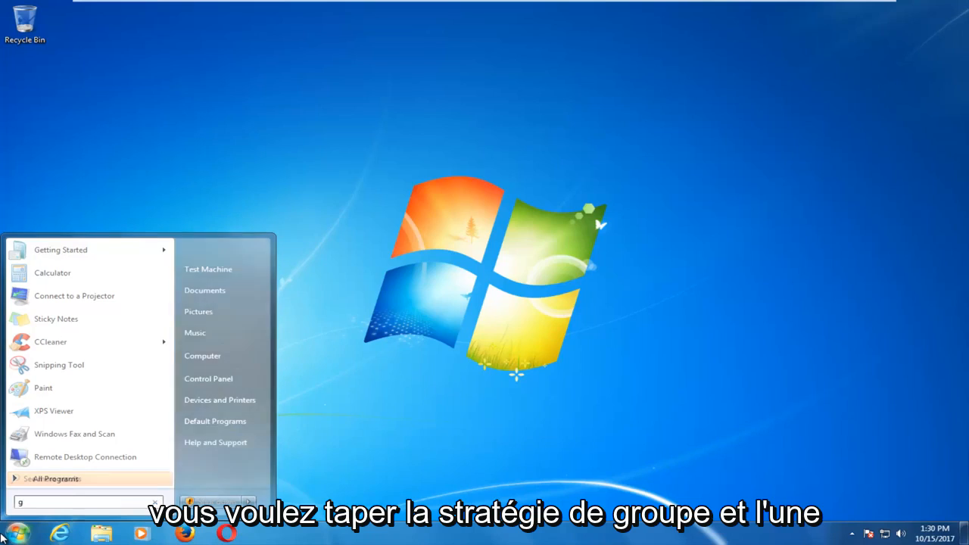
type("roup policy")
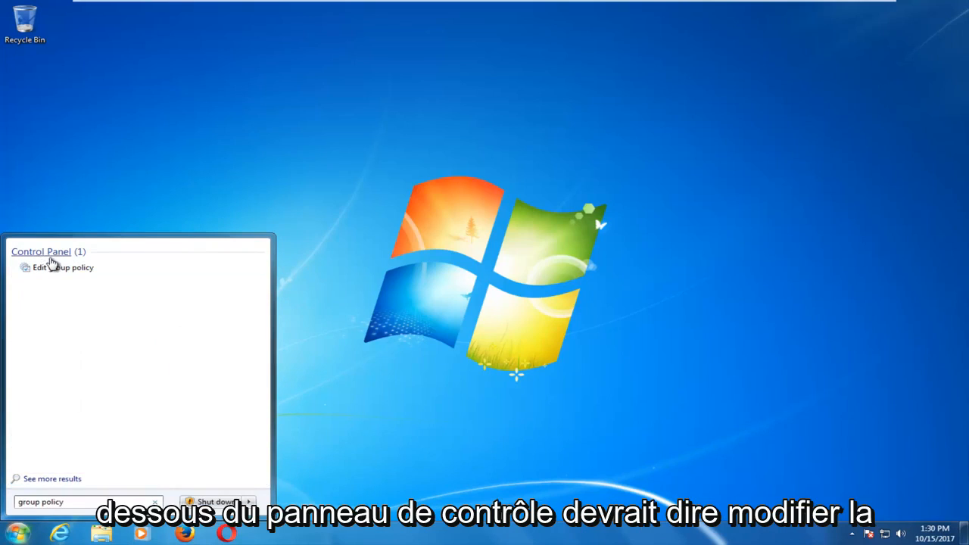
mouse_move(52, 268)
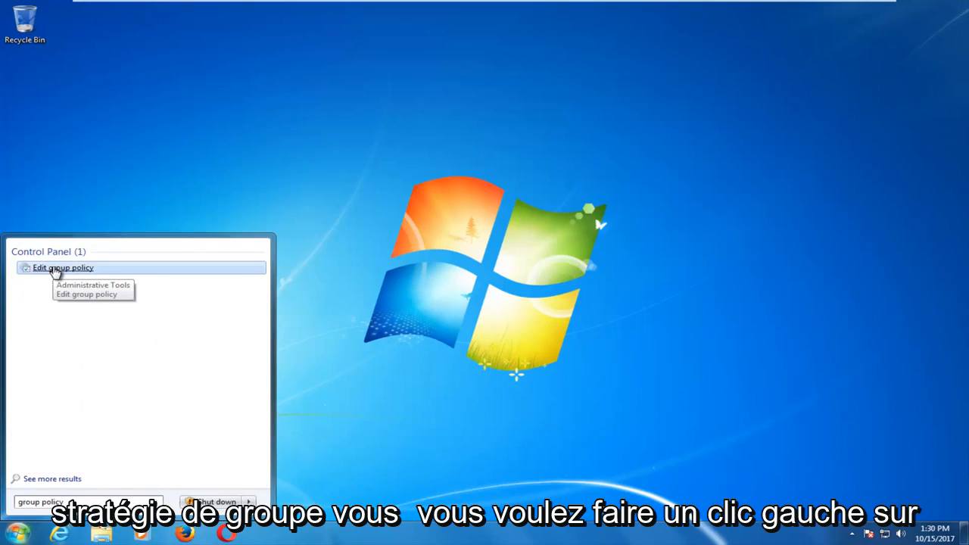
left_click(63, 267)
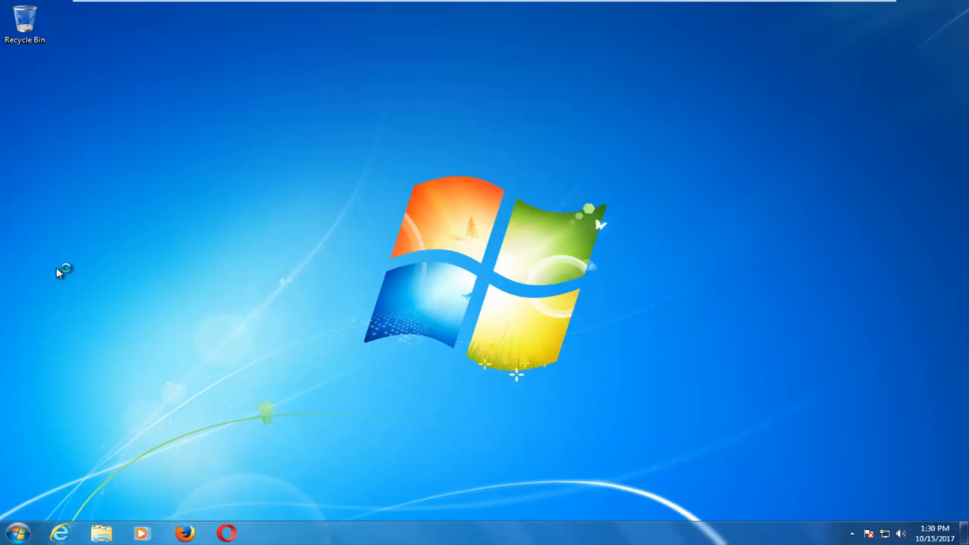
mouse_move(61, 270)
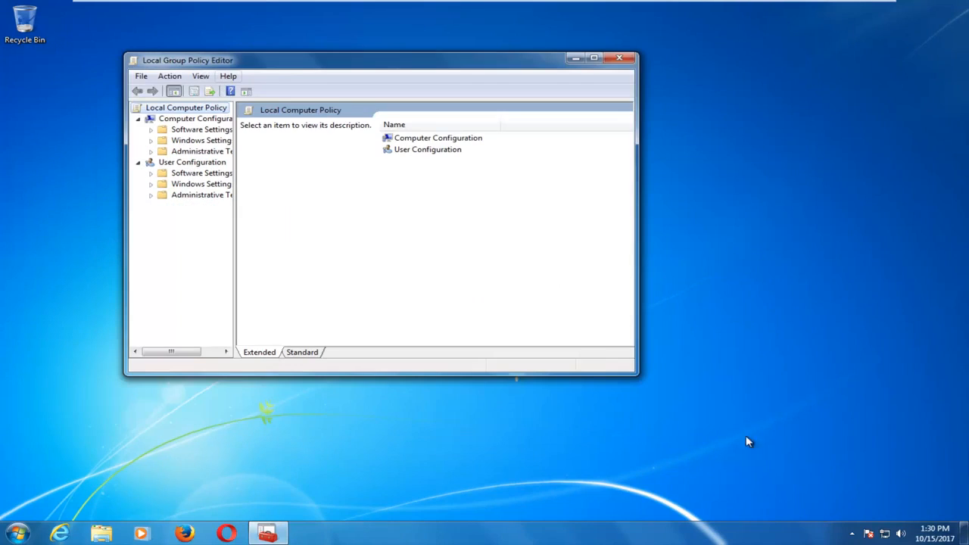
Enlarge the editor window and expand User Configuration's Administrative Templates to All Settings
left_click_drag(639, 379, 806, 444)
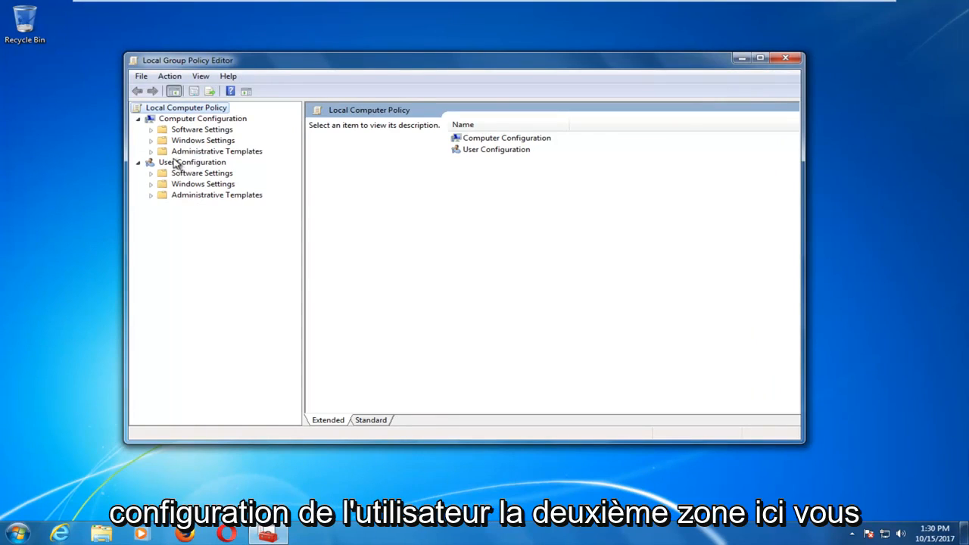
left_click(192, 162)
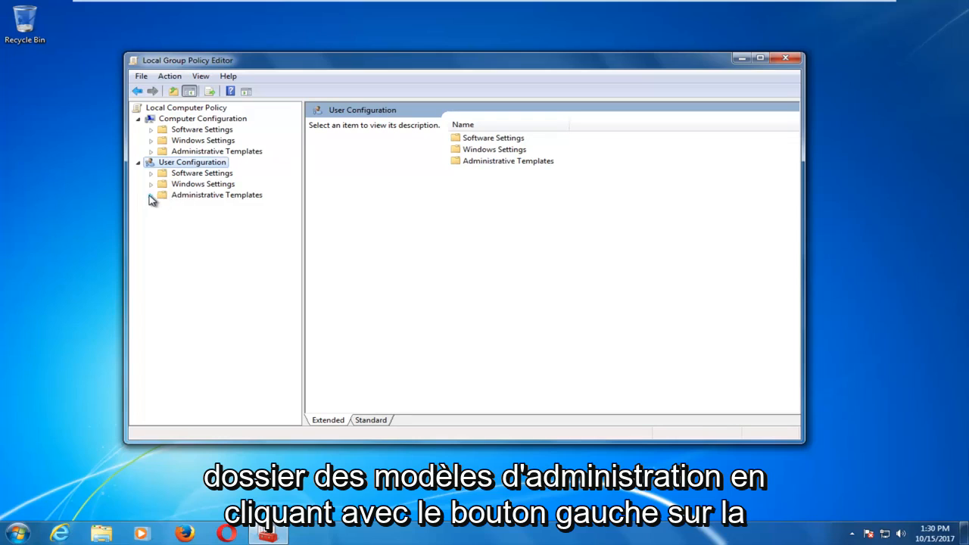
left_click(151, 195)
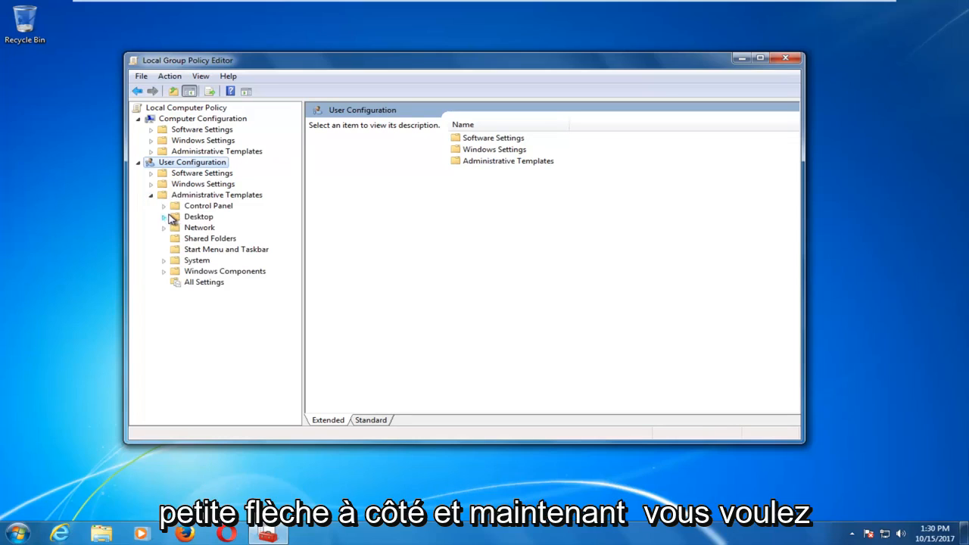
left_click(185, 310)
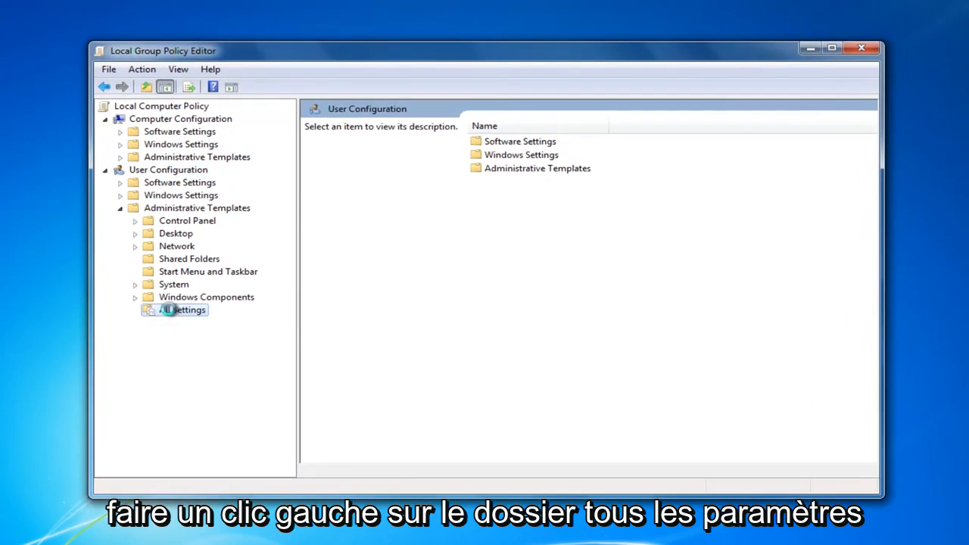
Open All Settings and select 'Remove Windows Explorer's default context menu'
left_click(182, 310)
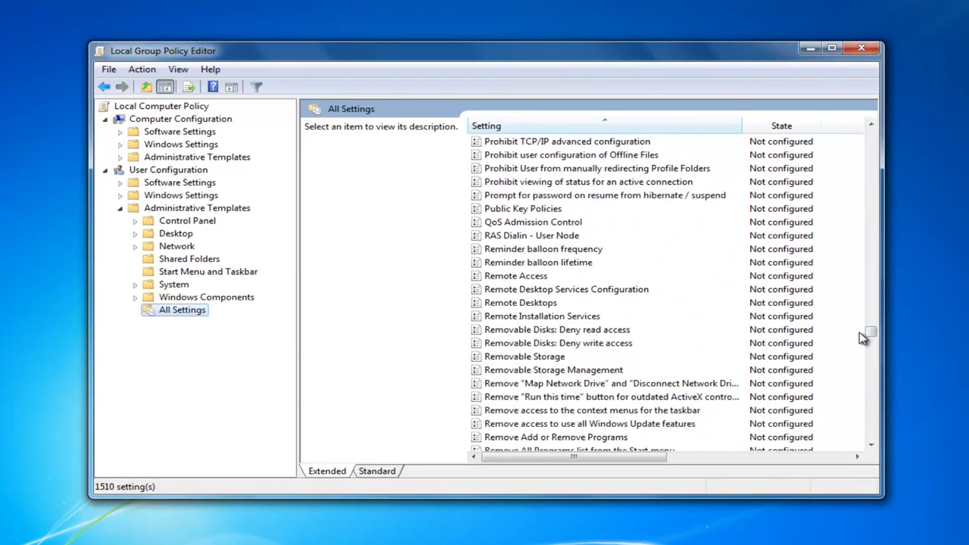
mouse_move(526, 373)
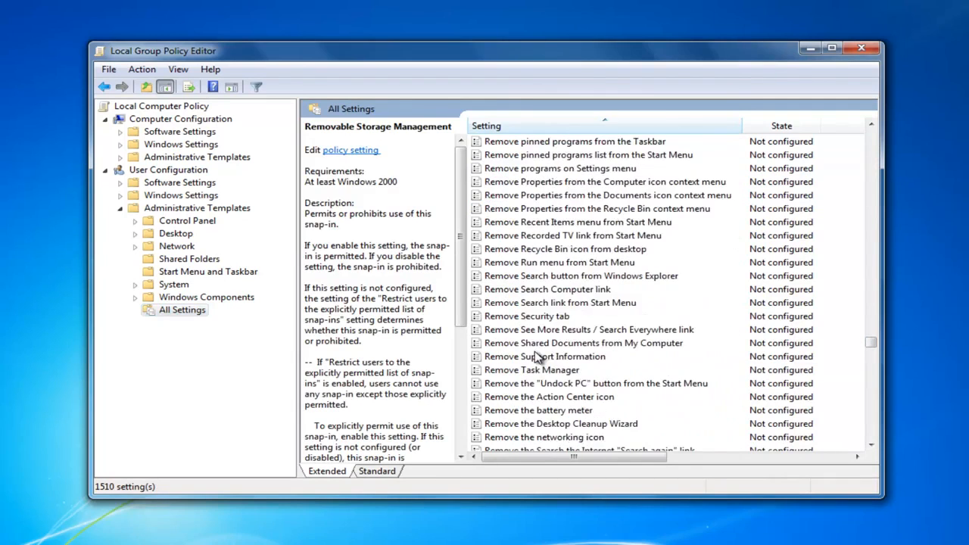
scroll("down", 3)
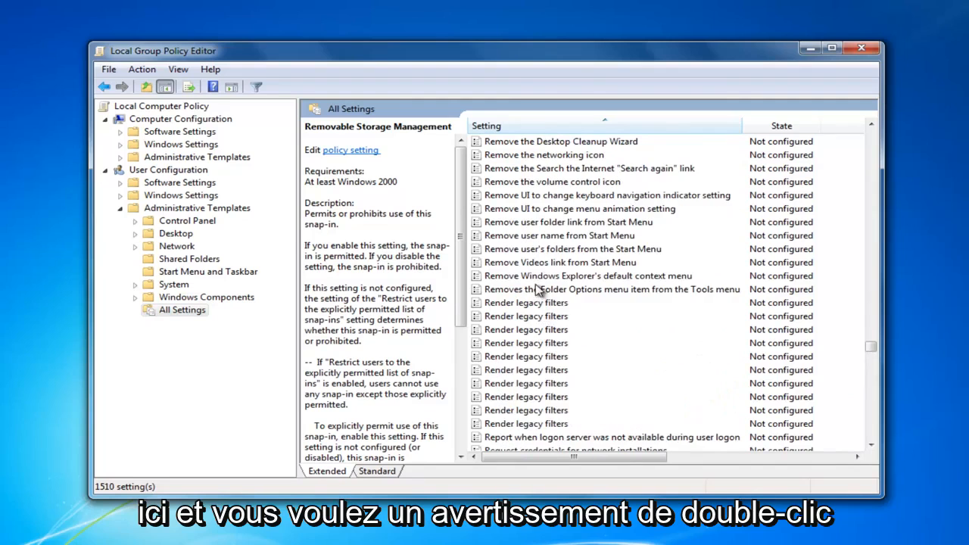
left_click(581, 276)
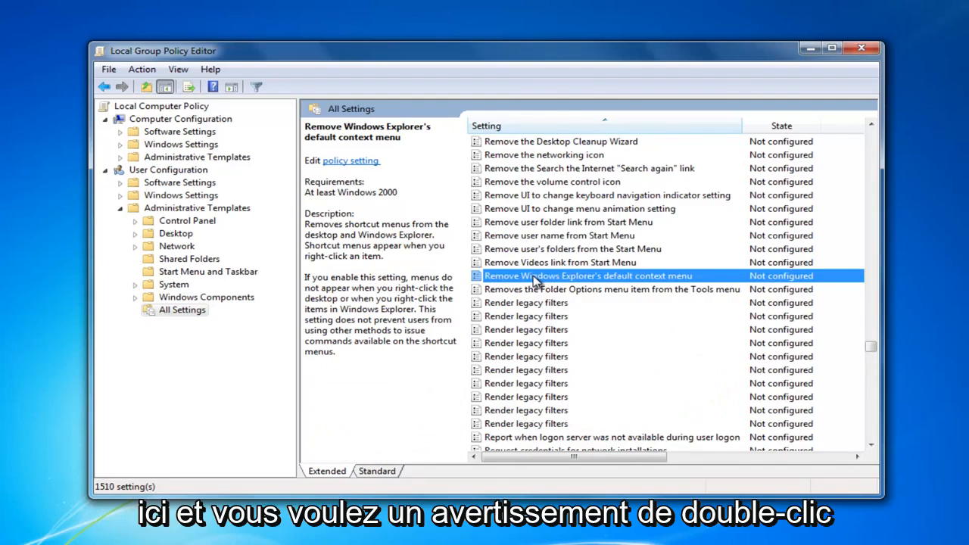
Set 'Remove Windows Explorer's default context menu' to Enabled and confirm
double_click(590, 275)
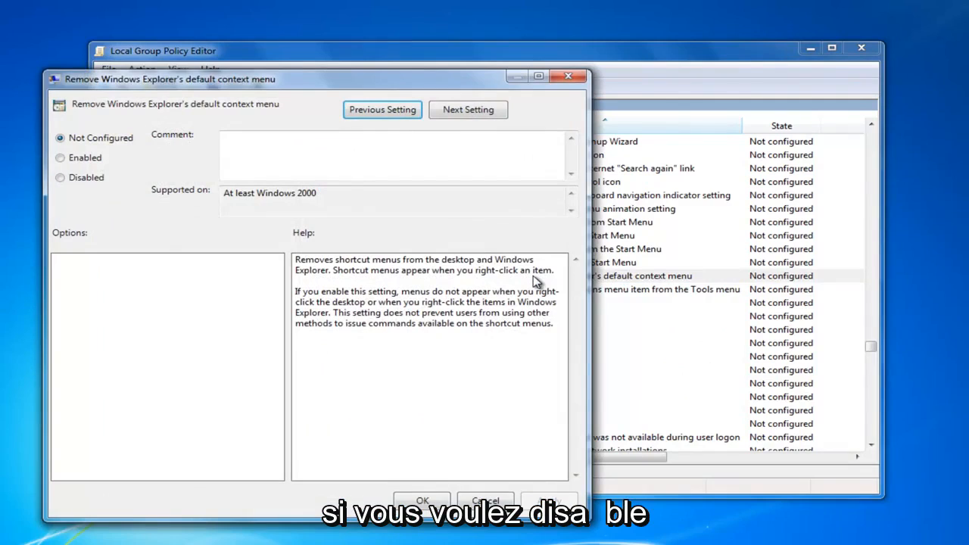
mouse_move(511, 282)
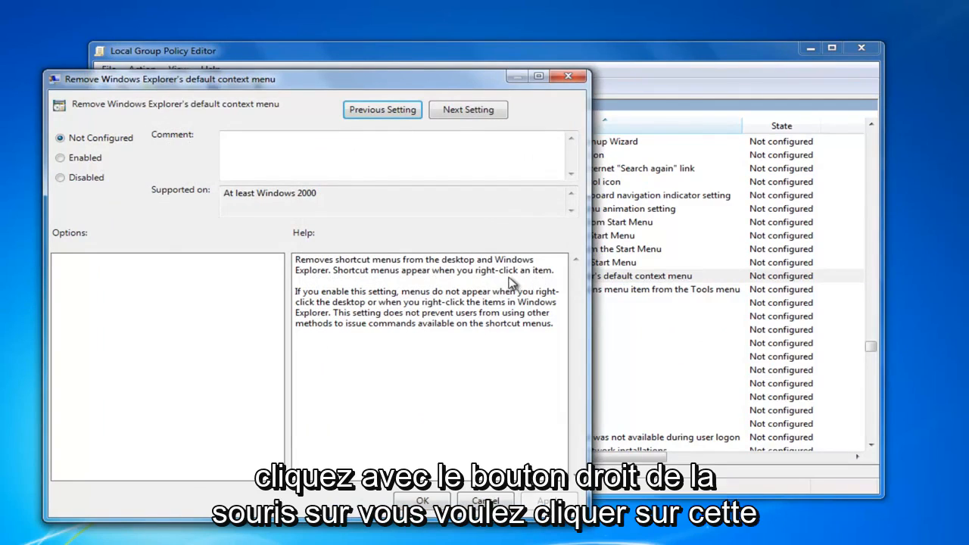
left_click(60, 158)
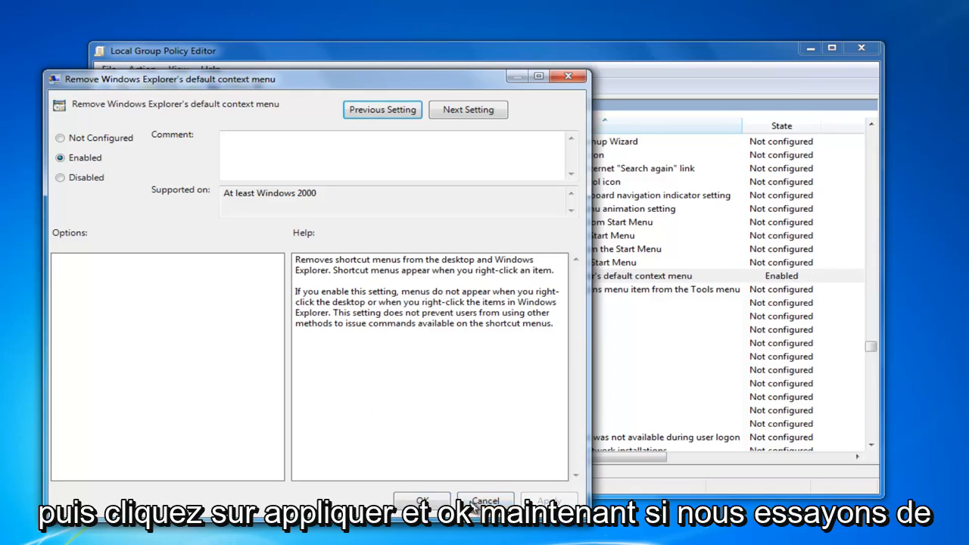
left_click(424, 501)
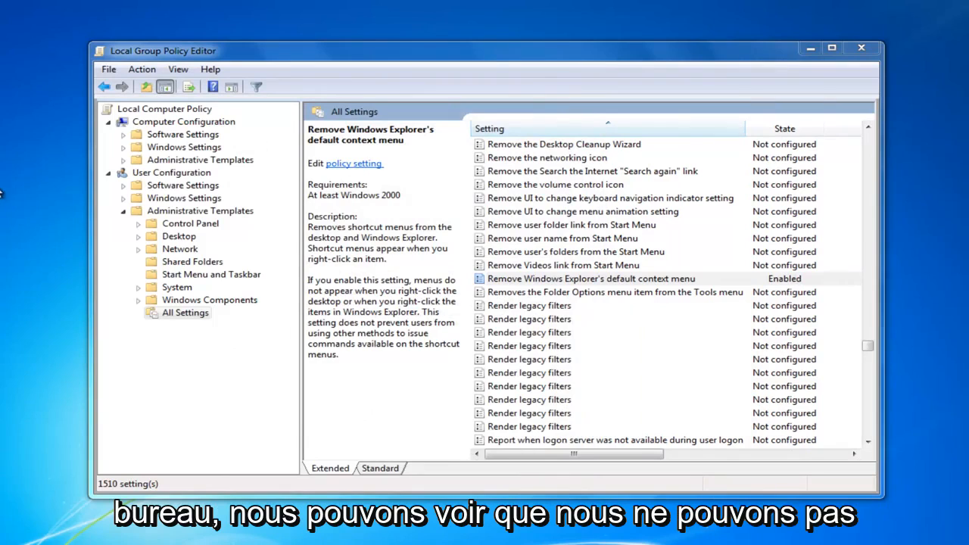
mouse_move(232, 271)
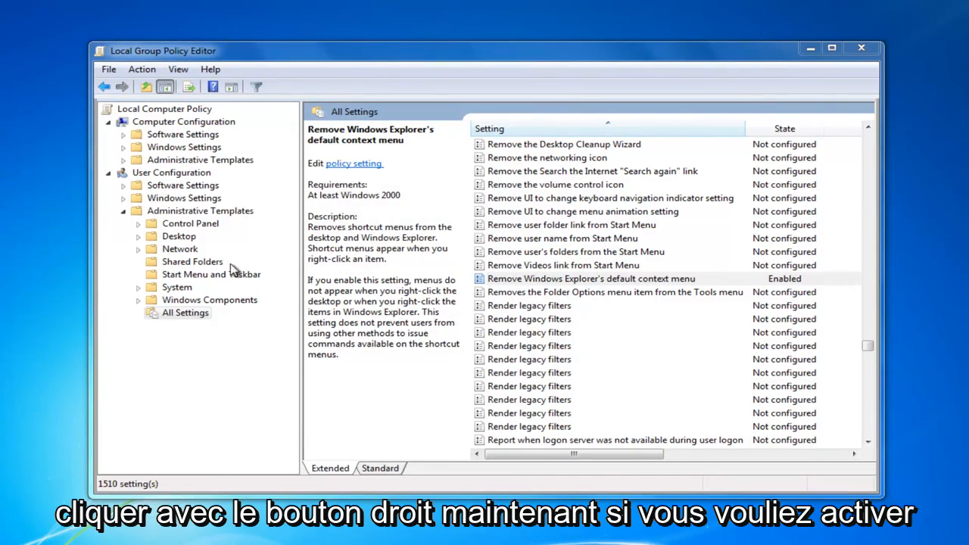
mouse_move(530, 287)
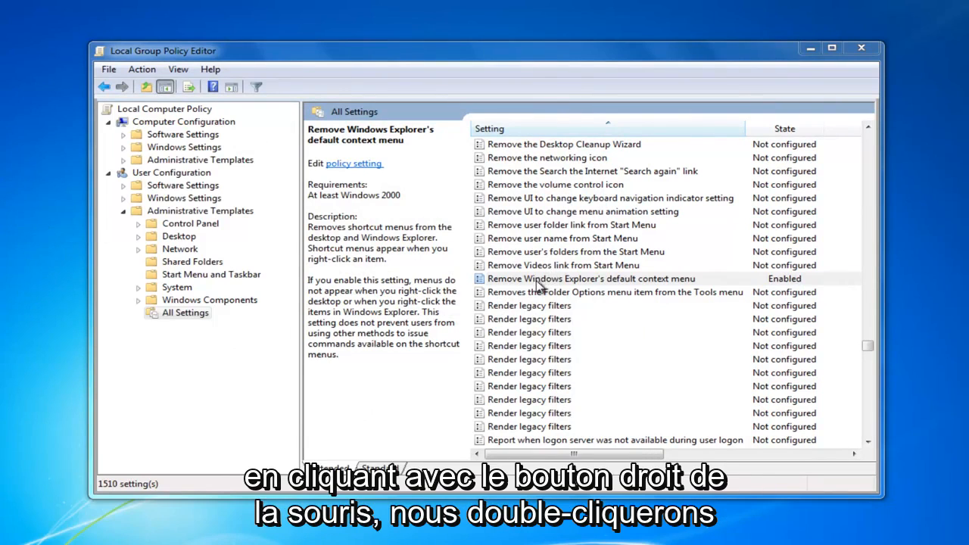
Switch 'Remove Windows Explorer's default context menu' to Disabled and confirm
double_click(568, 278)
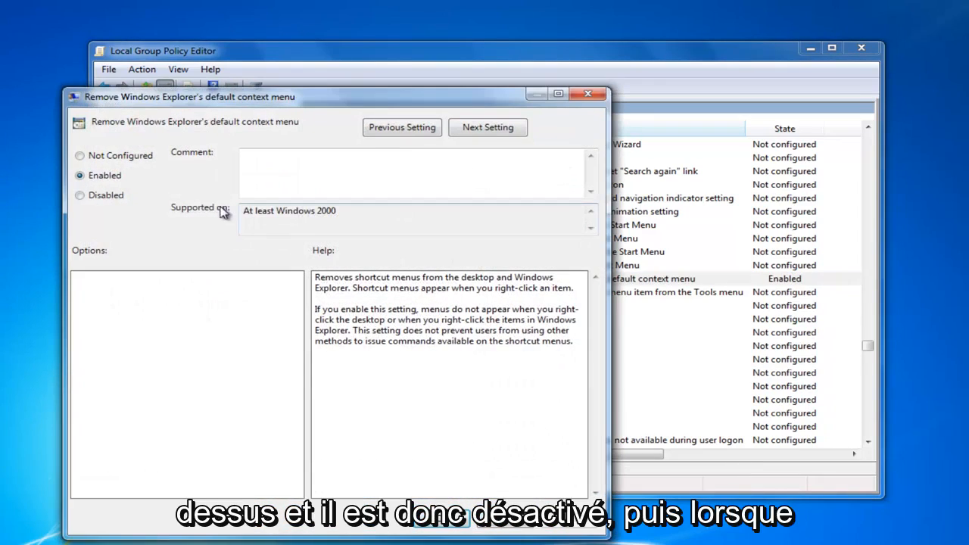
left_click(80, 195)
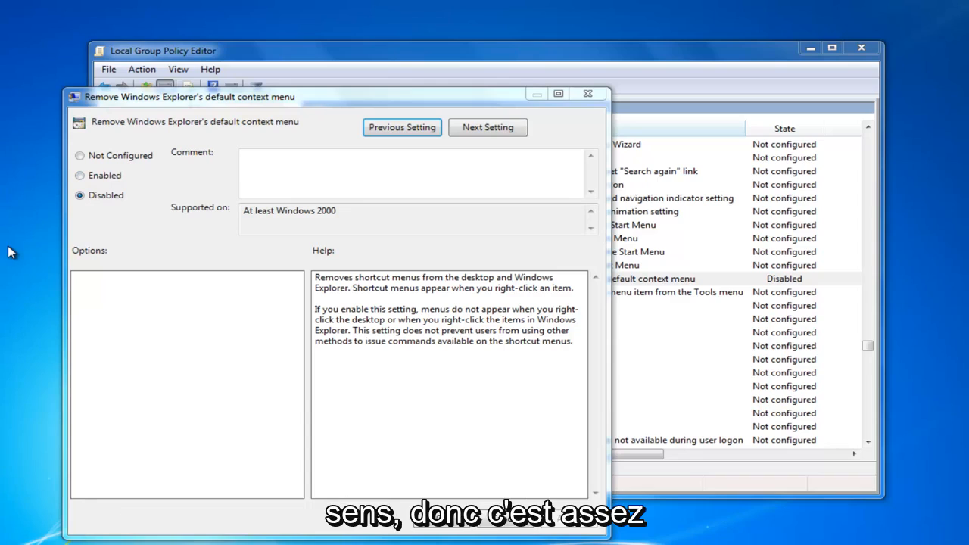
mouse_move(17, 247)
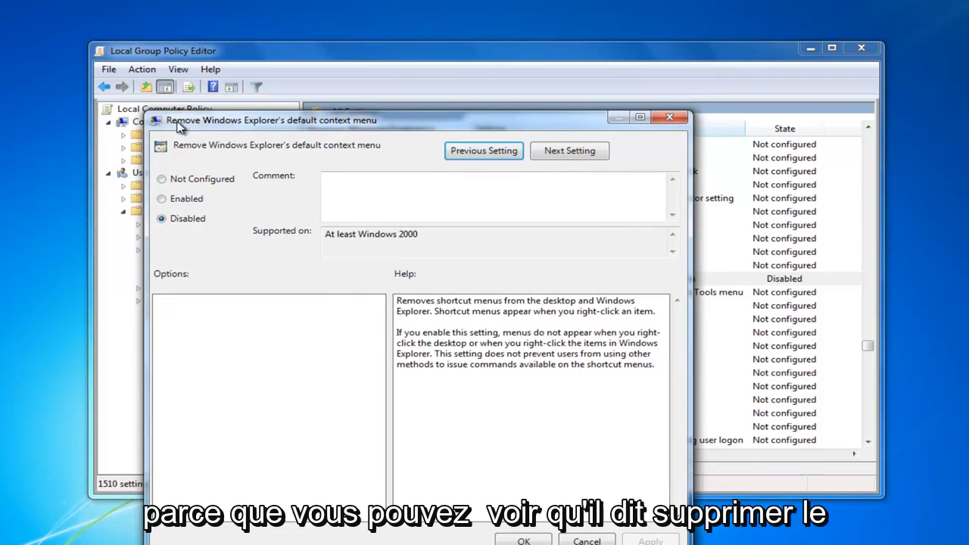
mouse_move(255, 131)
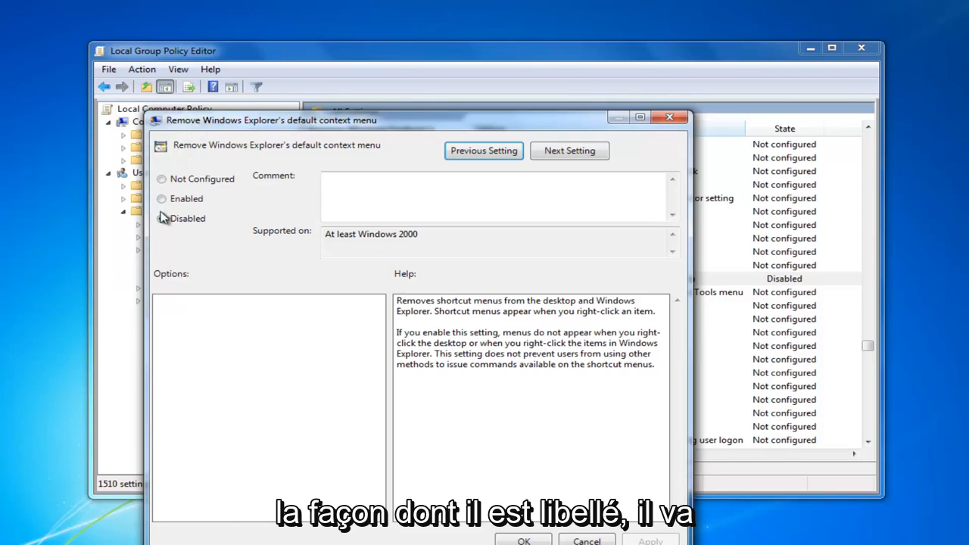
left_click(161, 218)
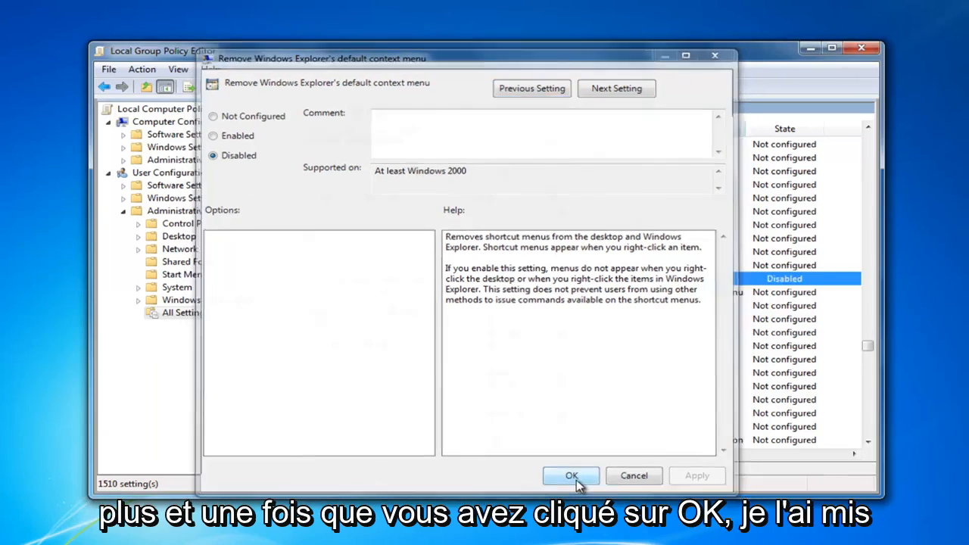
left_click(571, 476)
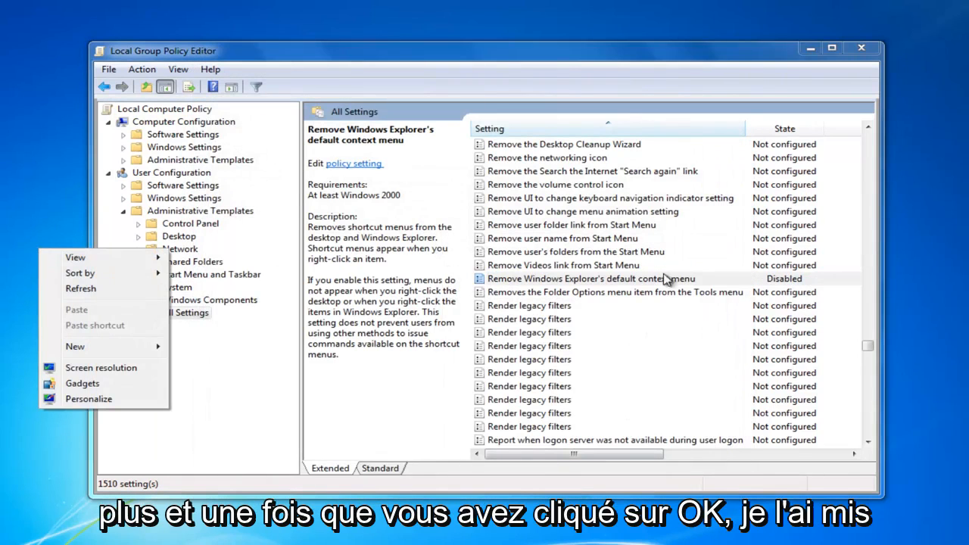